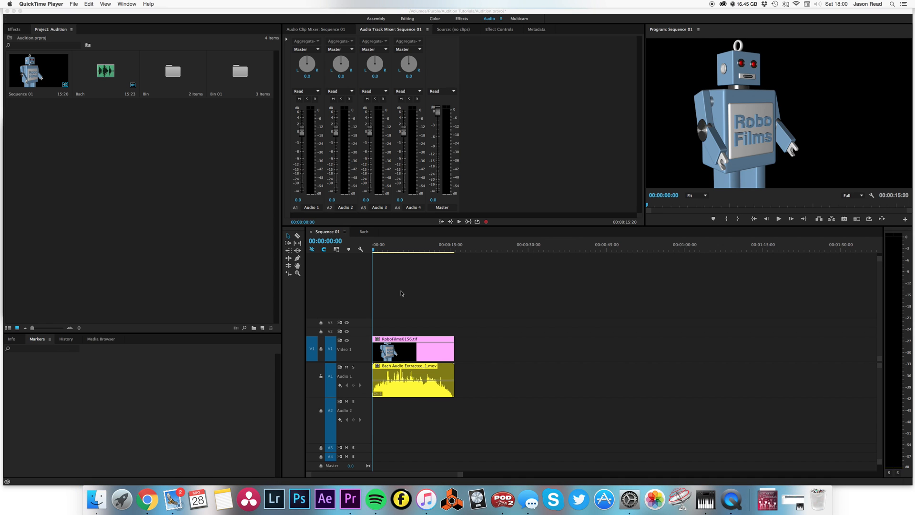
{"action": "mouse_move", "coordinate": [406, 294]}
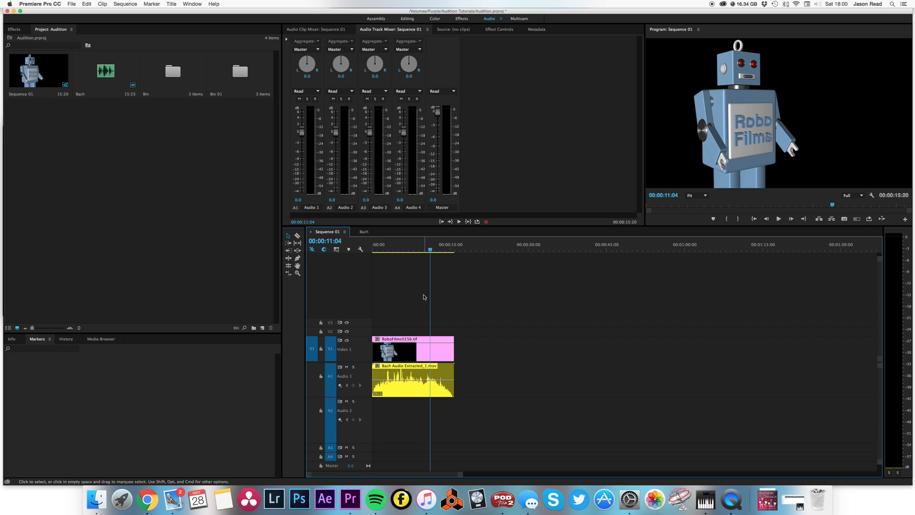
- Select the Bach Audio Extracted_1.mov clip on the Audio 1 track
{"action": "left_click", "coordinate": [412, 379]}
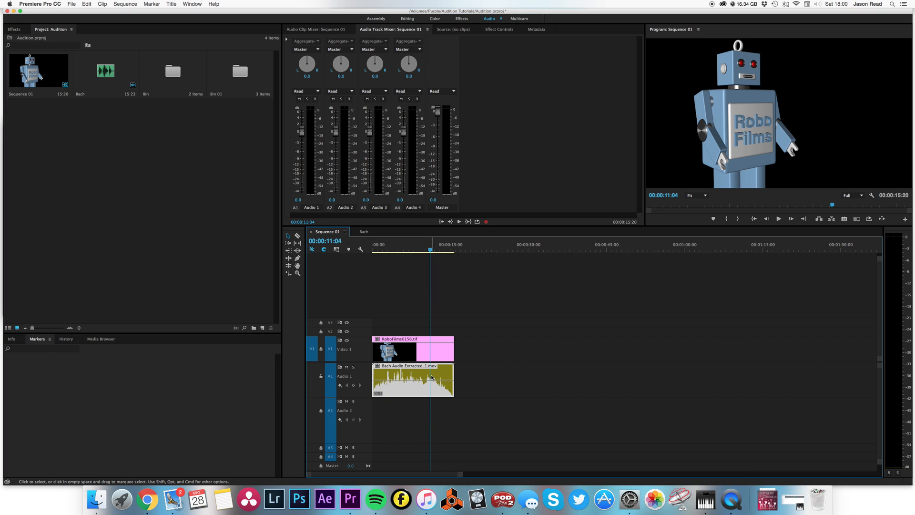
- Send the Bach audio clip to Adobe Audition with Edit Clip in Adobe Audition
{"action": "right_click", "coordinate": [431, 377]}
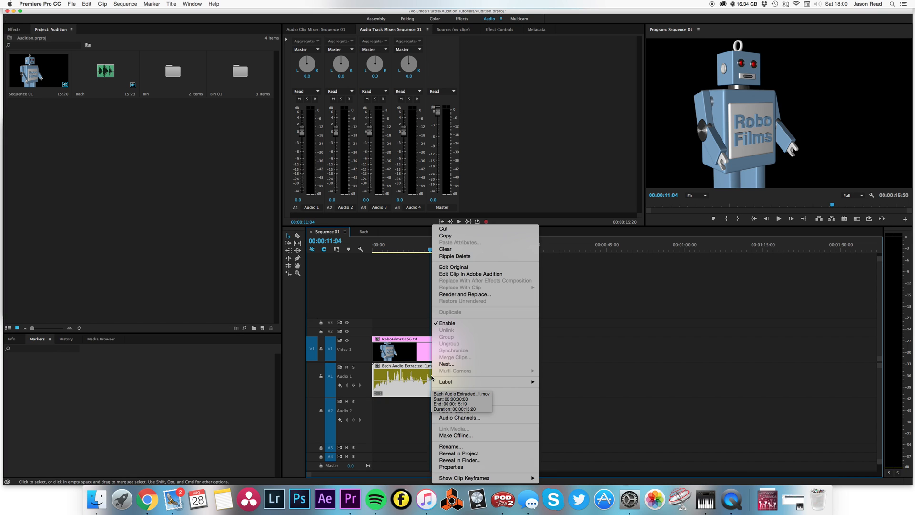
{"action": "mouse_move", "coordinate": [471, 273]}
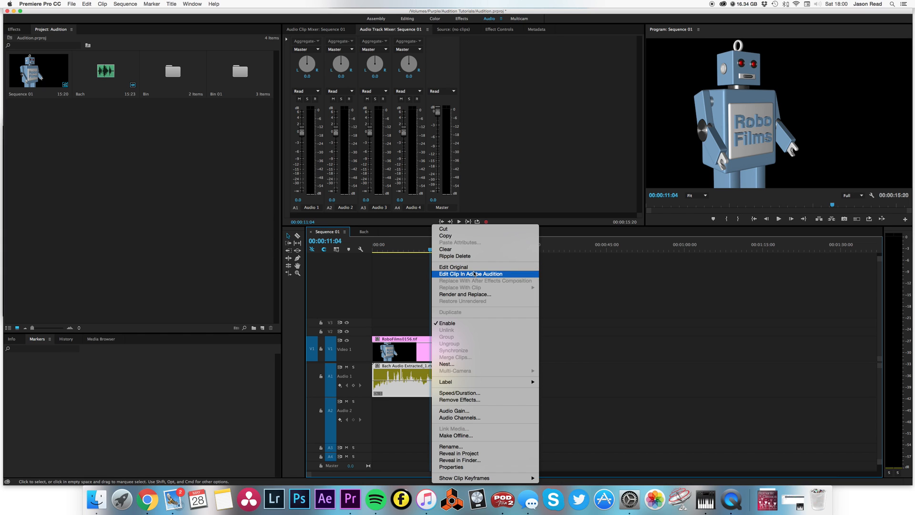
{"action": "left_click", "coordinate": [470, 273]}
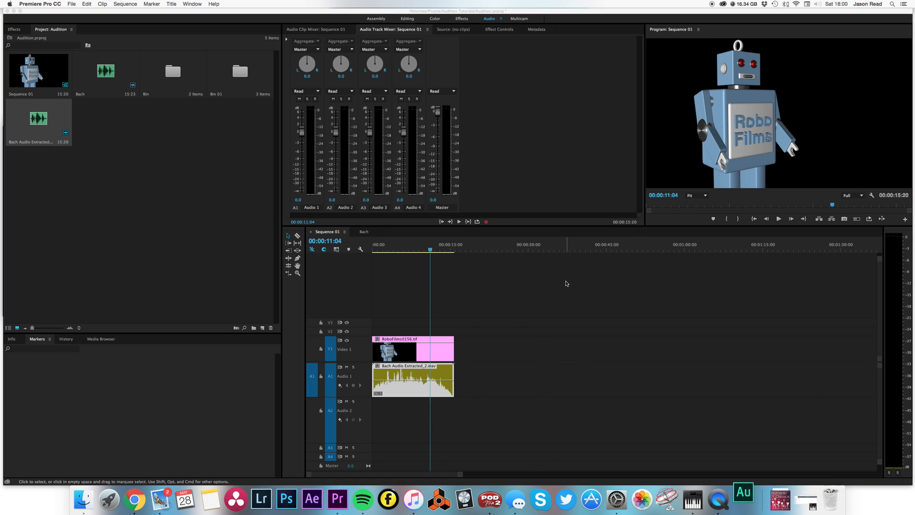
{"action": "left_click", "coordinate": [747, 506]}
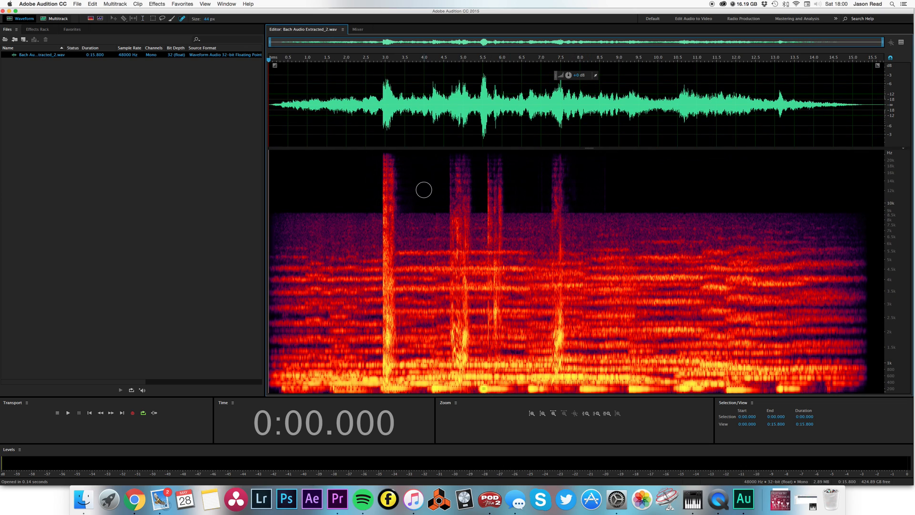
{"action": "mouse_move", "coordinate": [388, 166]}
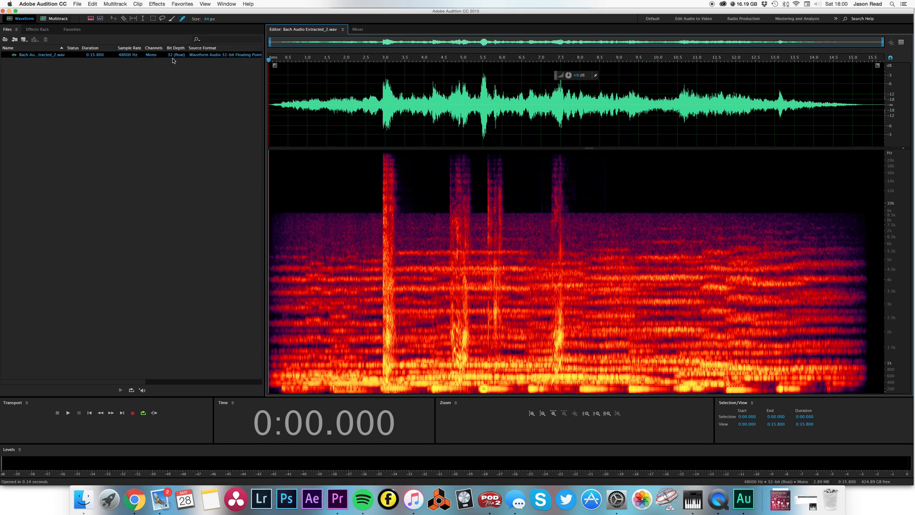
{"action": "mouse_move", "coordinate": [183, 19]}
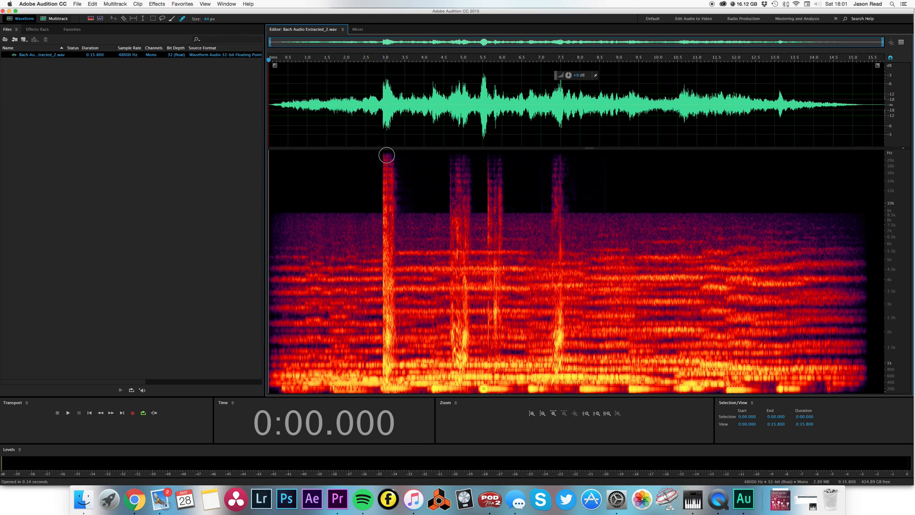
- Spot-heal the cough streak near 3 seconds, checking playback before painting its lower part
{"action": "left_click", "coordinate": [386, 155]}
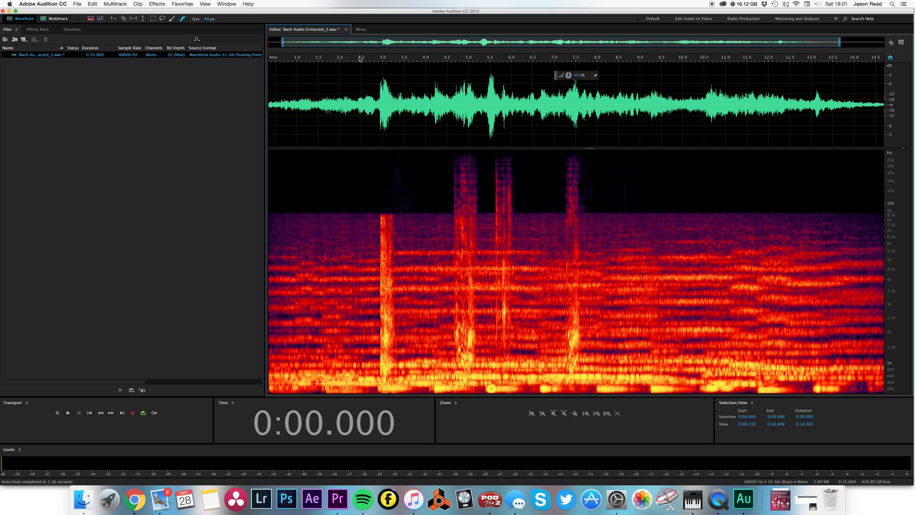
{"action": "left_click", "coordinate": [68, 412]}
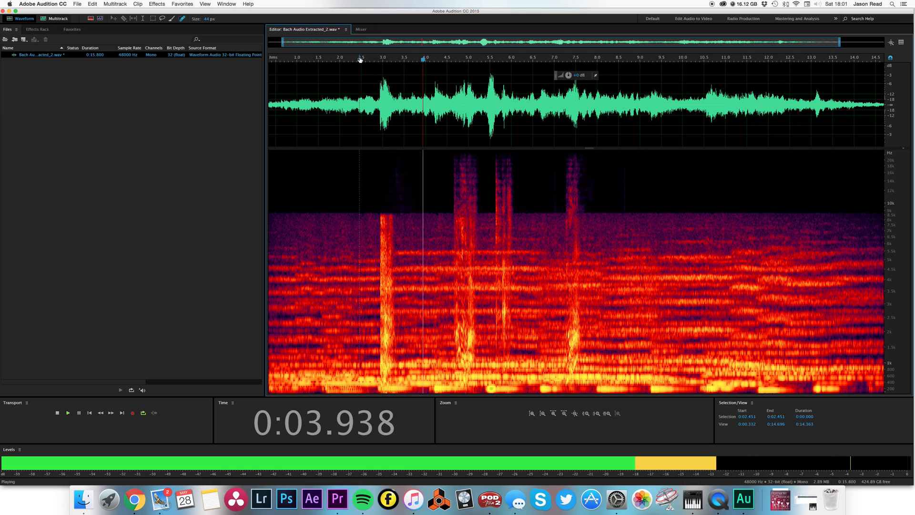
{"action": "left_click", "coordinate": [372, 59]}
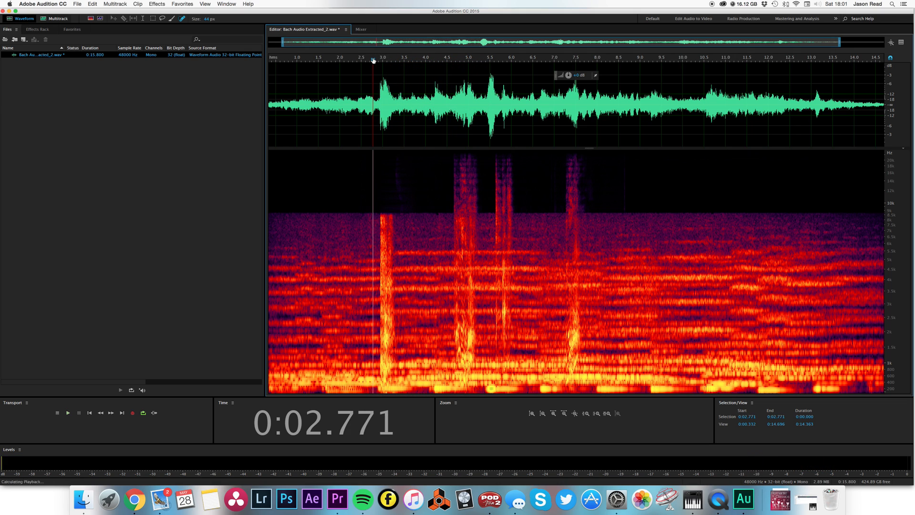
{"action": "left_click", "coordinate": [403, 203]}
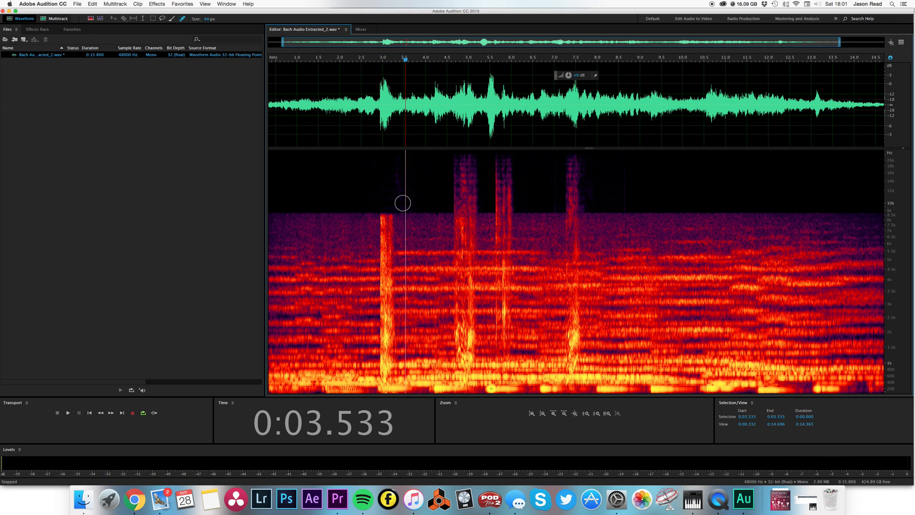
{"action": "mouse_move", "coordinate": [387, 216]}
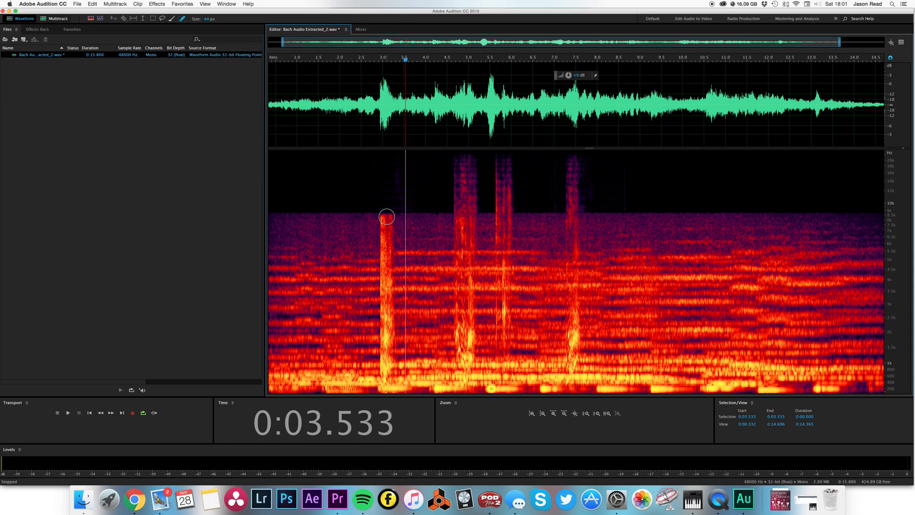
{"action": "left_click_drag", "start_coordinate": [387, 217], "coordinate": [386, 277]}
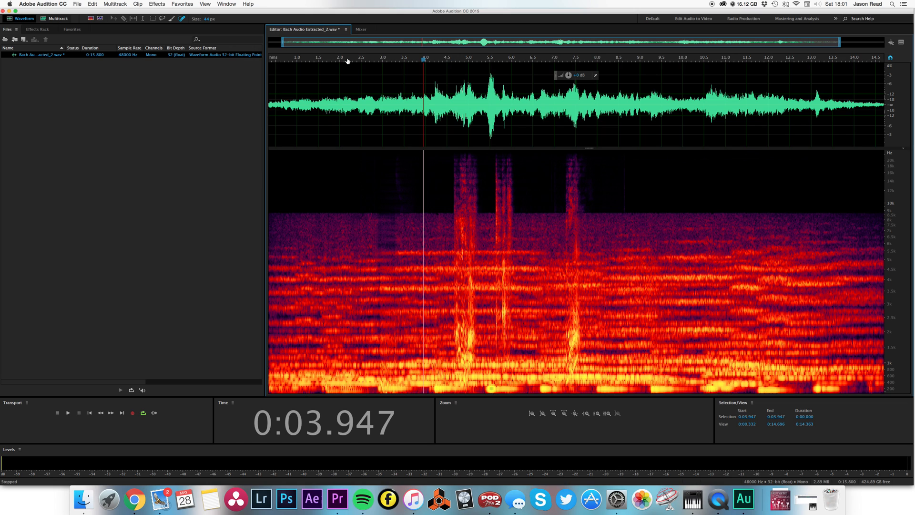
- Paint the Spot Healing Brush over the cough streaks around 5.0 and 5.4 seconds
{"action": "left_click", "coordinate": [459, 162]}
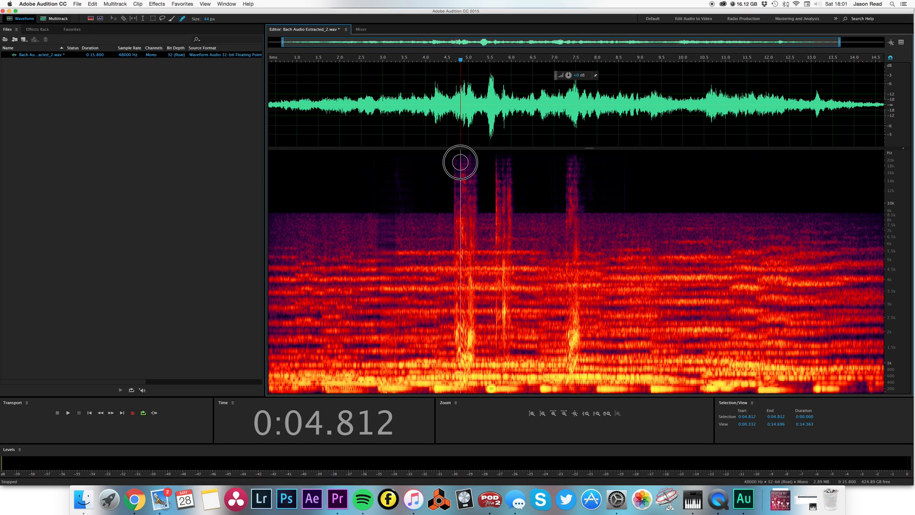
{"action": "left_click_drag", "start_coordinate": [457, 161], "coordinate": [563, 205]}
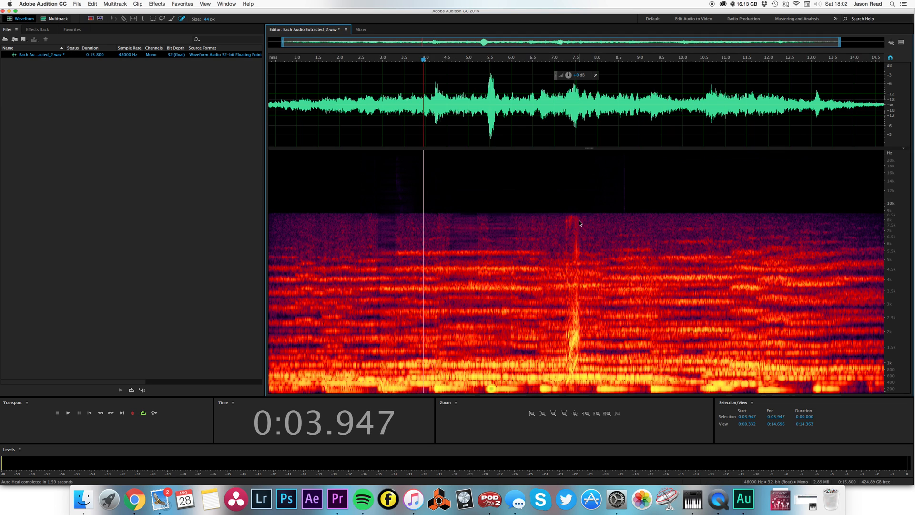
- Heal the final cough near 7.3 seconds, then play back from about 2 seconds
{"action": "left_click", "coordinate": [573, 351]}
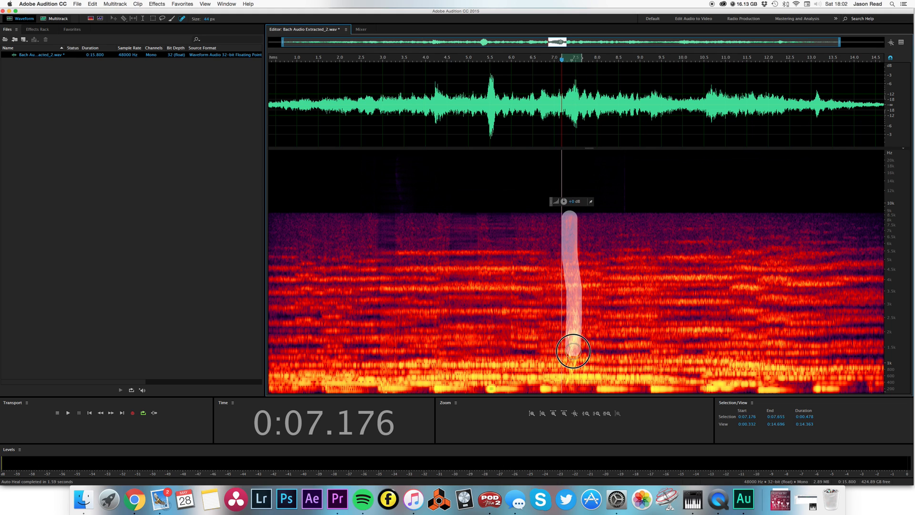
{"action": "left_click_drag", "start_coordinate": [572, 350], "coordinate": [573, 221]}
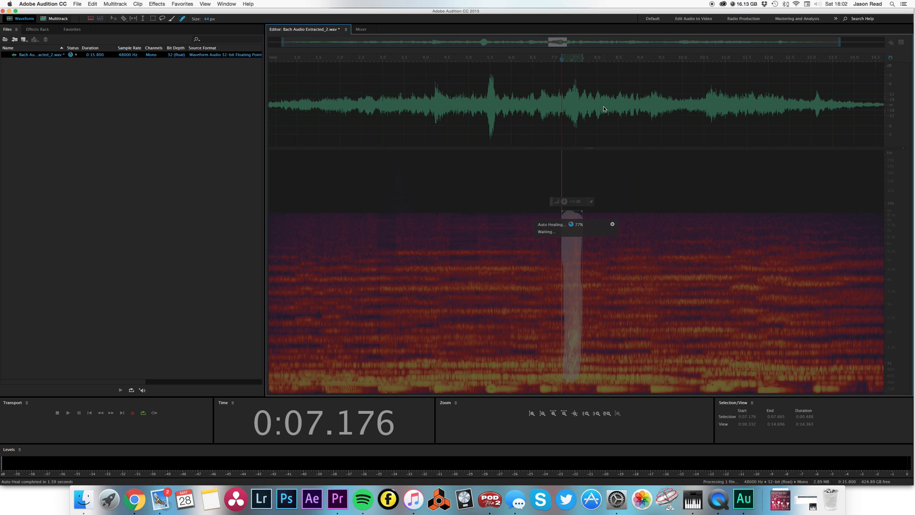
{"action": "left_click", "coordinate": [338, 70]}
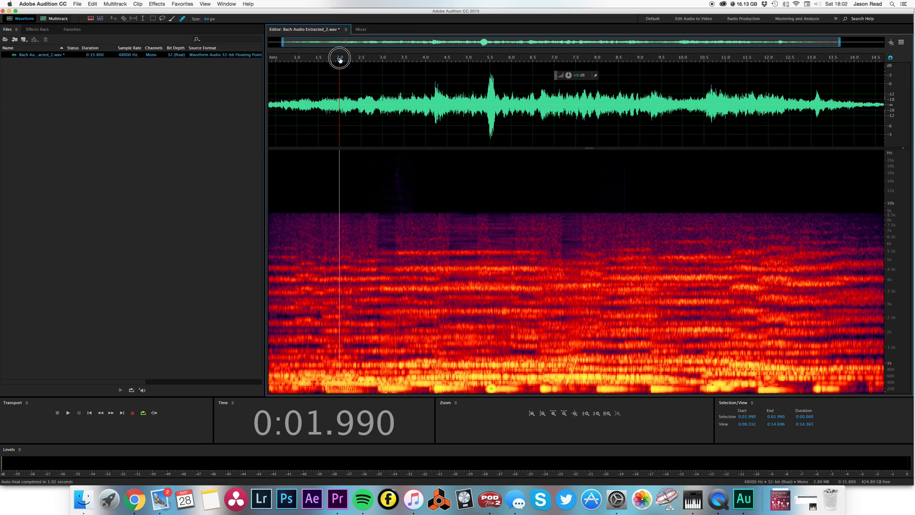
{"action": "left_click", "coordinate": [67, 413]}
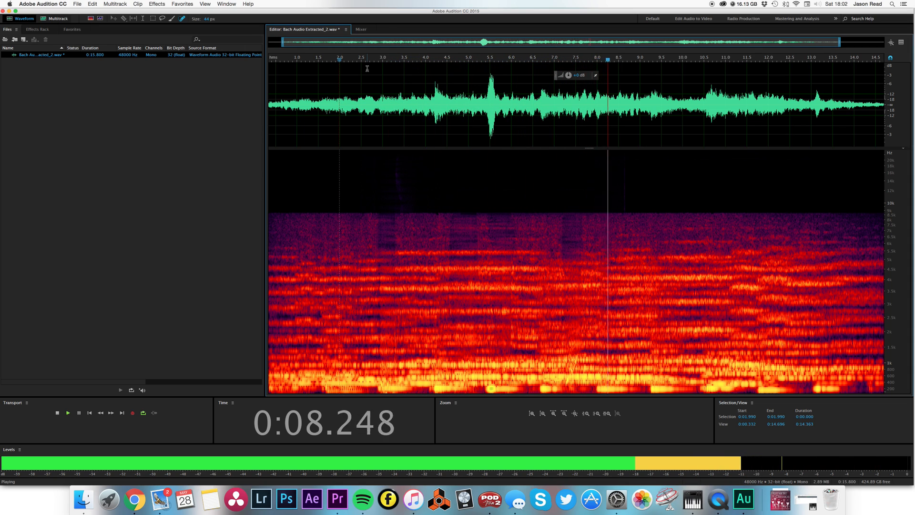
{"action": "left_click", "coordinate": [57, 413]}
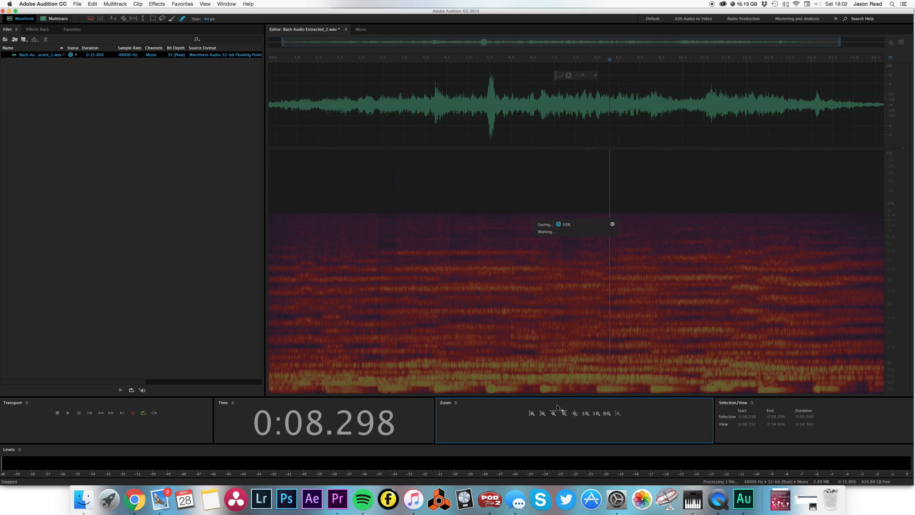
- Save the edited Bach Audio Extracted_2.wav file in Audition
{"action": "left_click", "coordinate": [338, 498]}
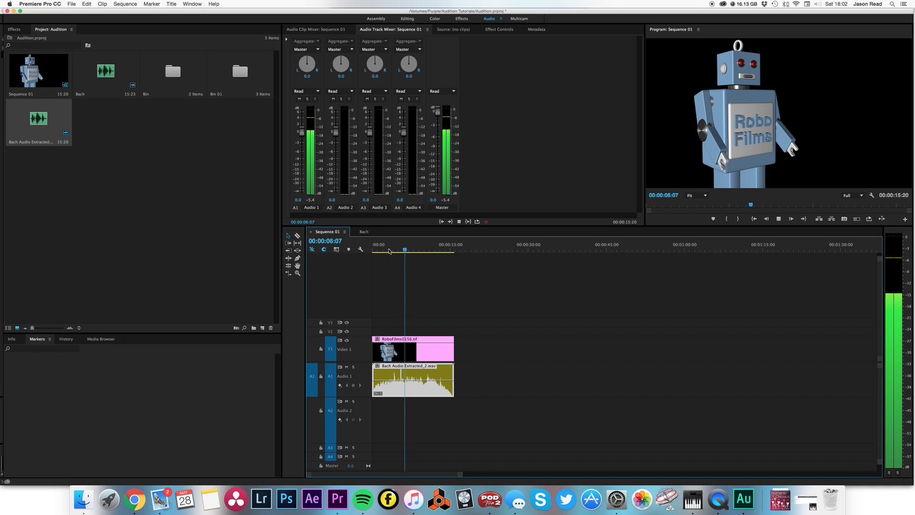
- Add the original Bach clip after the cleaned clip on Audio 1 and save the project
{"action": "left_click", "coordinate": [414, 250]}
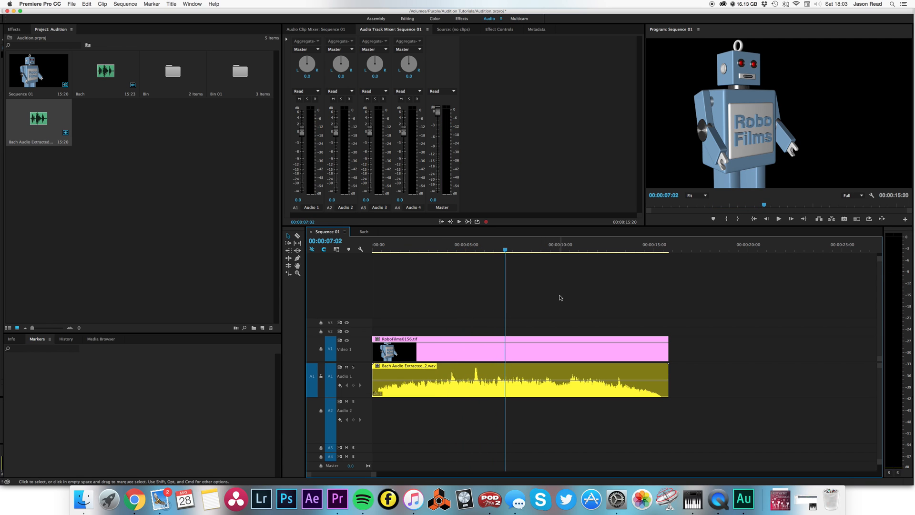
{"action": "left_click", "coordinate": [108, 73]}
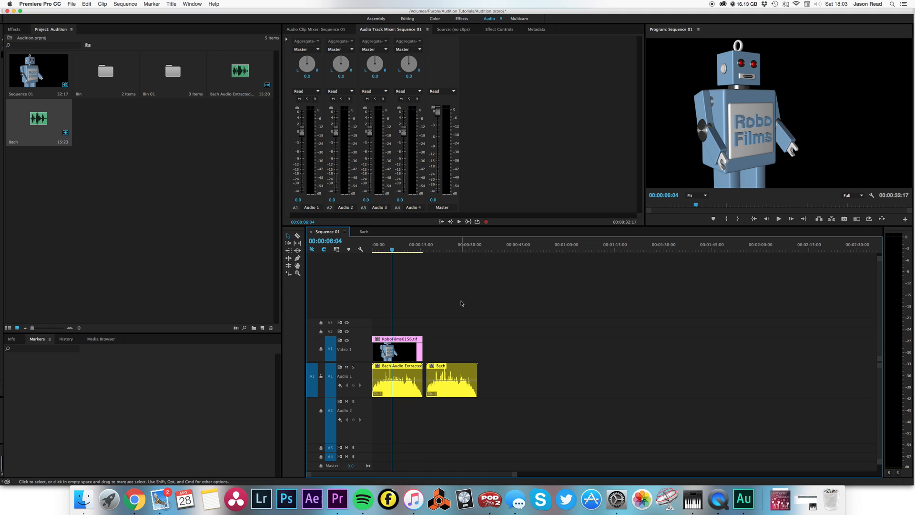
{"action": "key", "text": "cmd+s"}
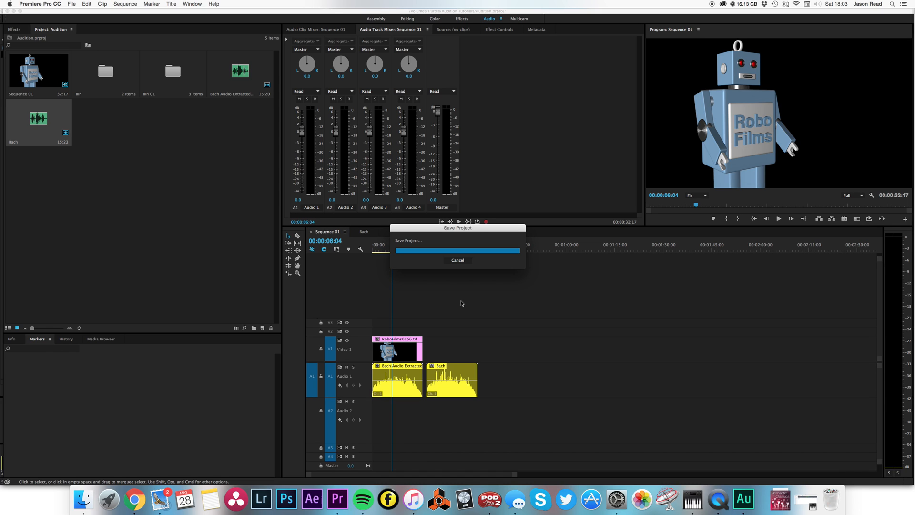